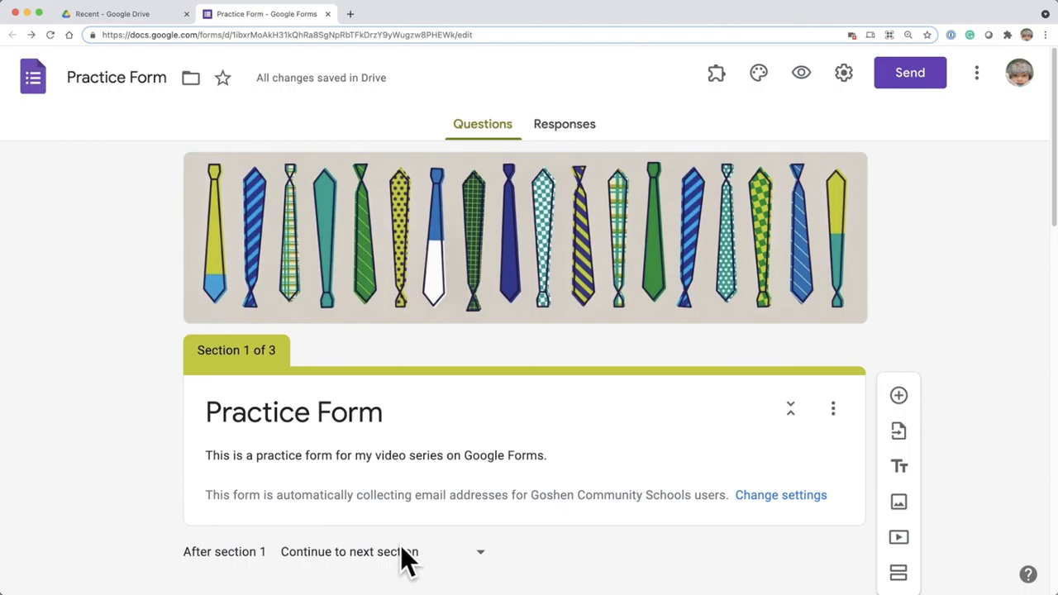
{"action": "mouse_move", "coordinate": [124, 111]}
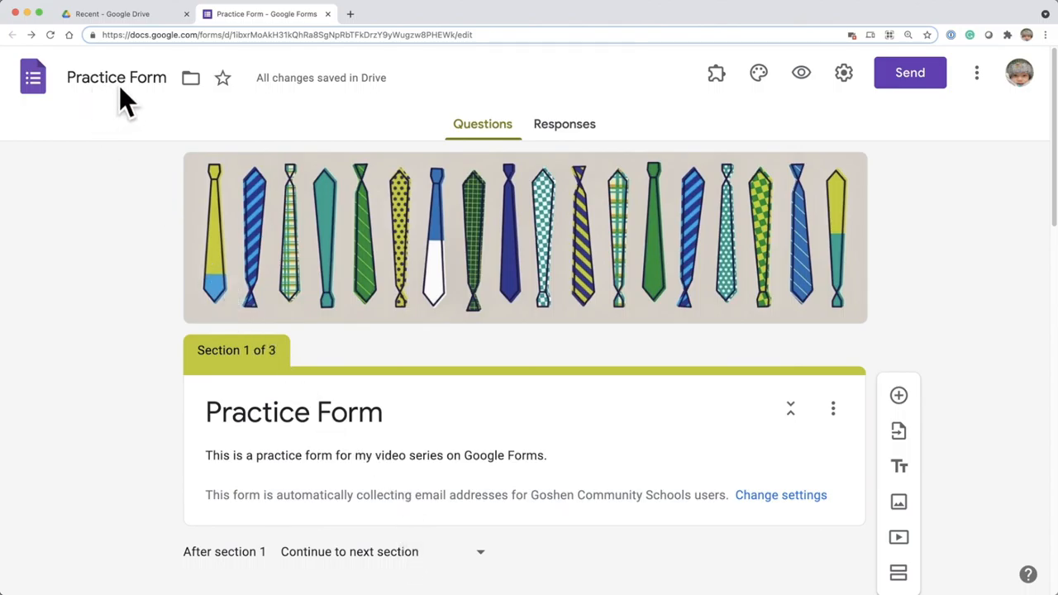
{"action": "mouse_move", "coordinate": [290, 335]}
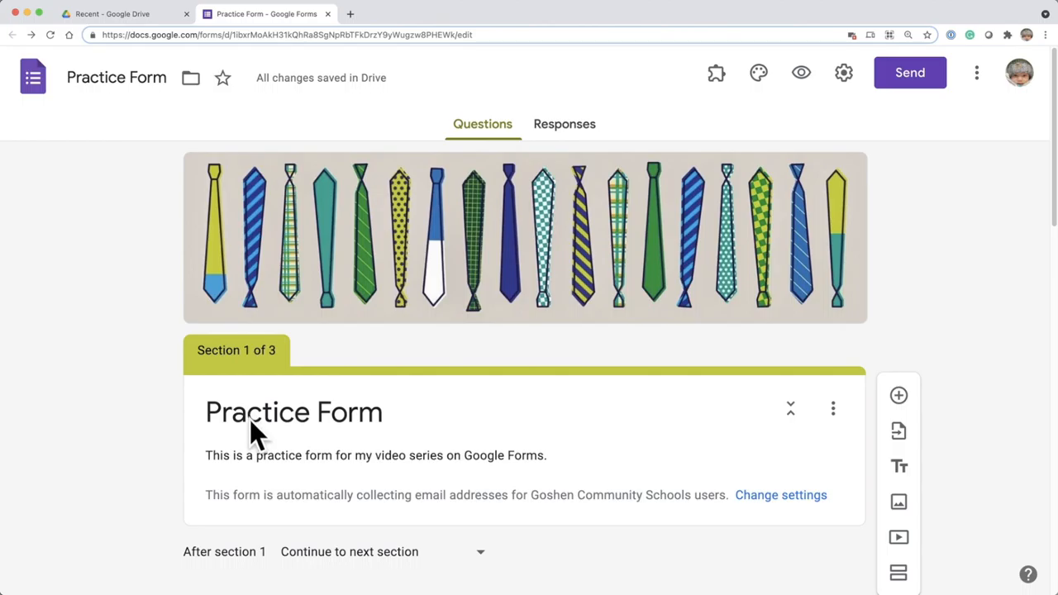
{"action": "mouse_move", "coordinate": [519, 265]}
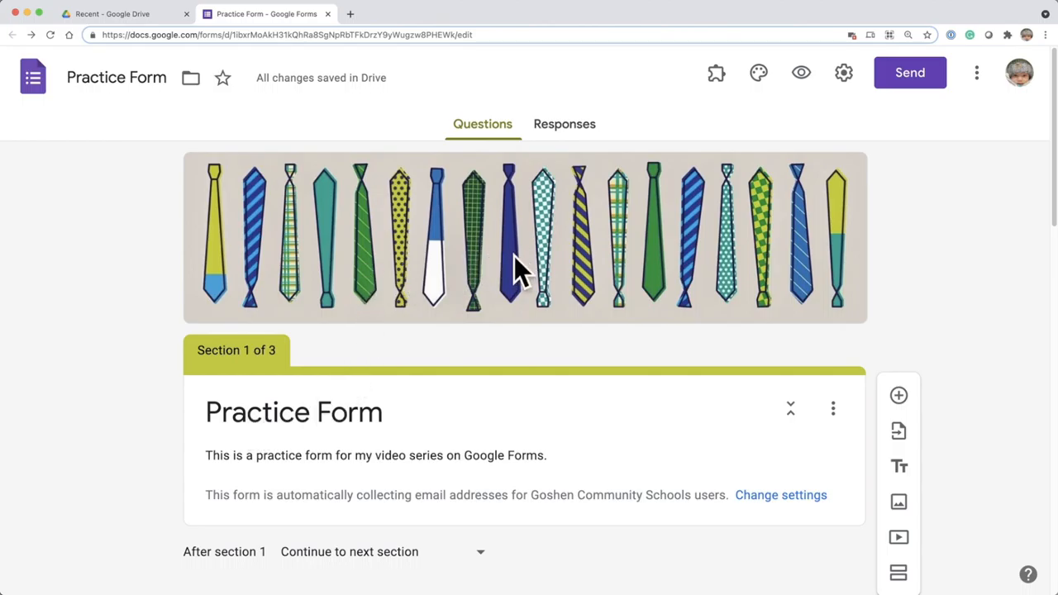
{"action": "mouse_move", "coordinate": [494, 469]}
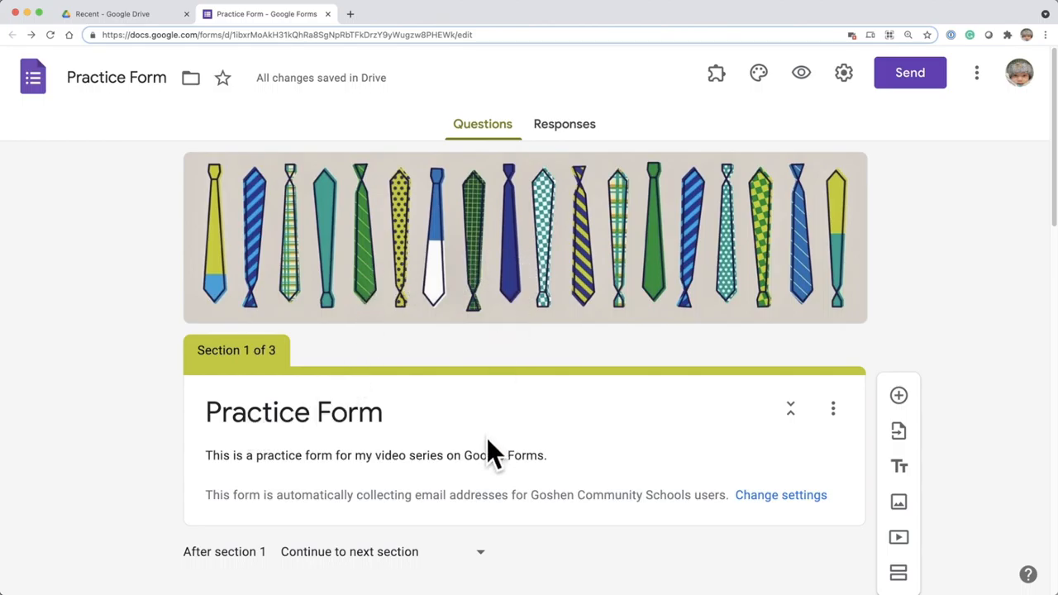
Step: Scroll the Practice Form editor, then launch its respondent preview via the eye icon
{"action": "scroll", "scroll_direction": "down", "scroll_amount": 3}
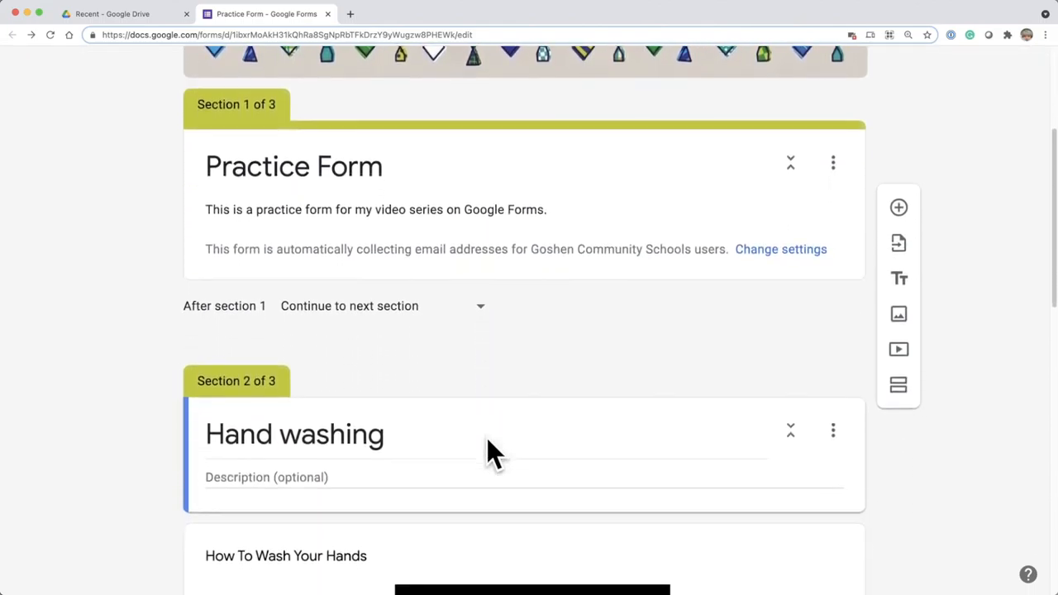
{"action": "mouse_move", "coordinate": [488, 396]}
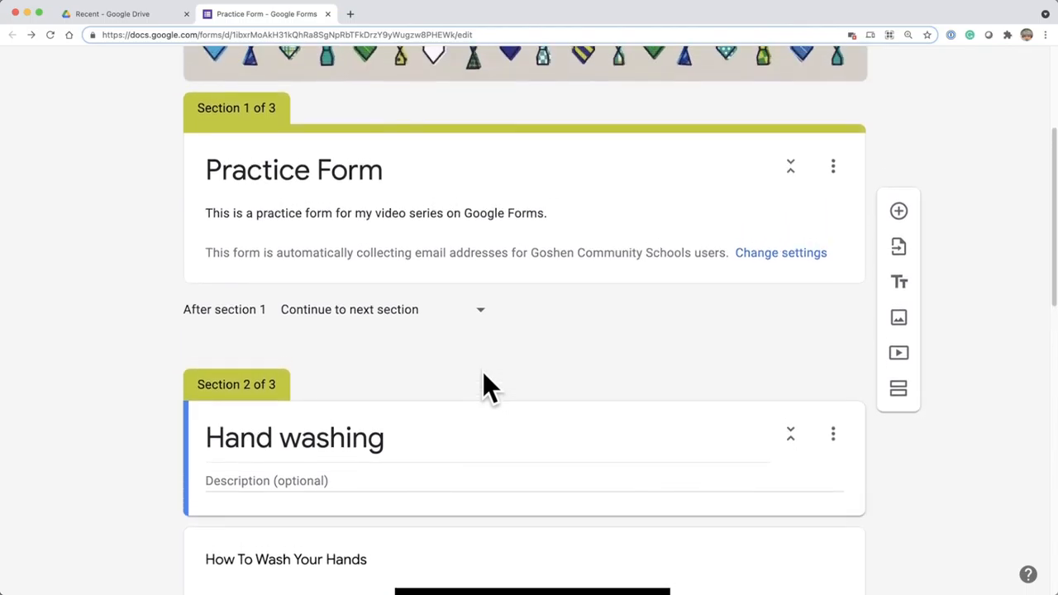
{"action": "scroll", "scroll_direction": "up", "scroll_amount": 3}
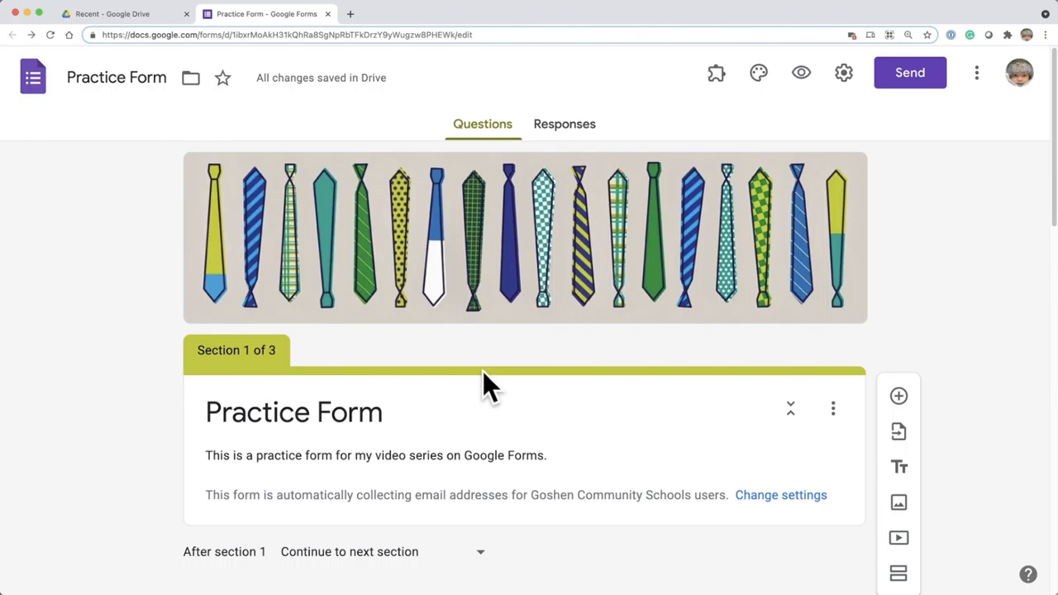
{"action": "mouse_move", "coordinate": [620, 223]}
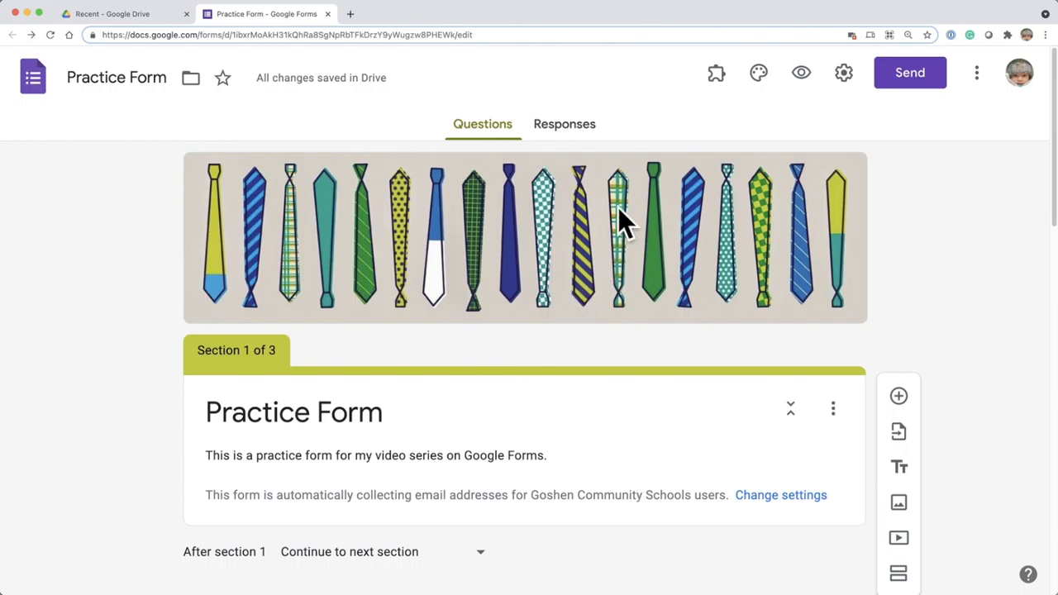
{"action": "mouse_move", "coordinate": [800, 72]}
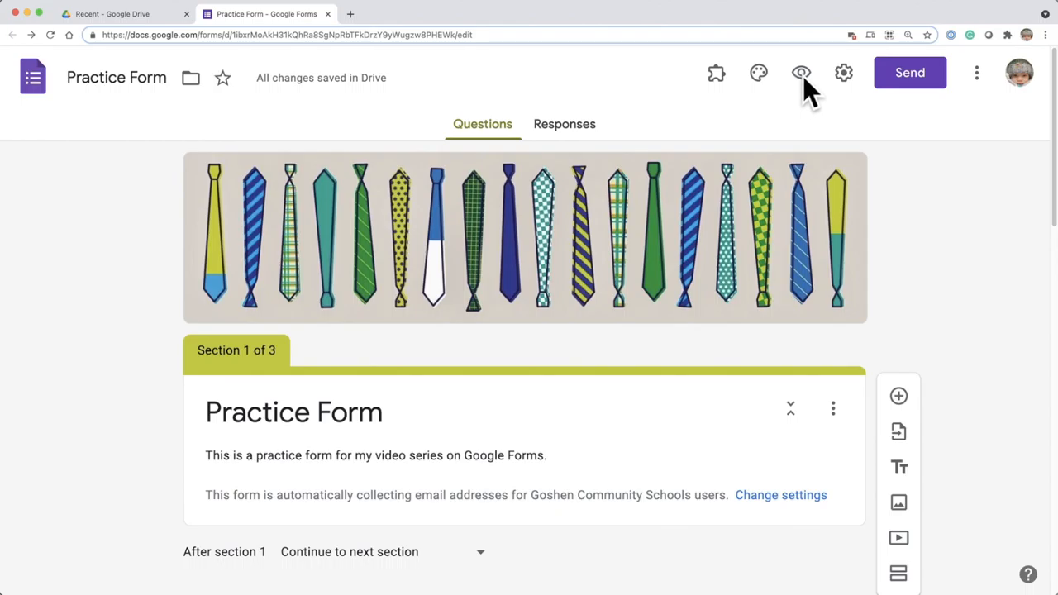
{"action": "mouse_move", "coordinate": [800, 73]}
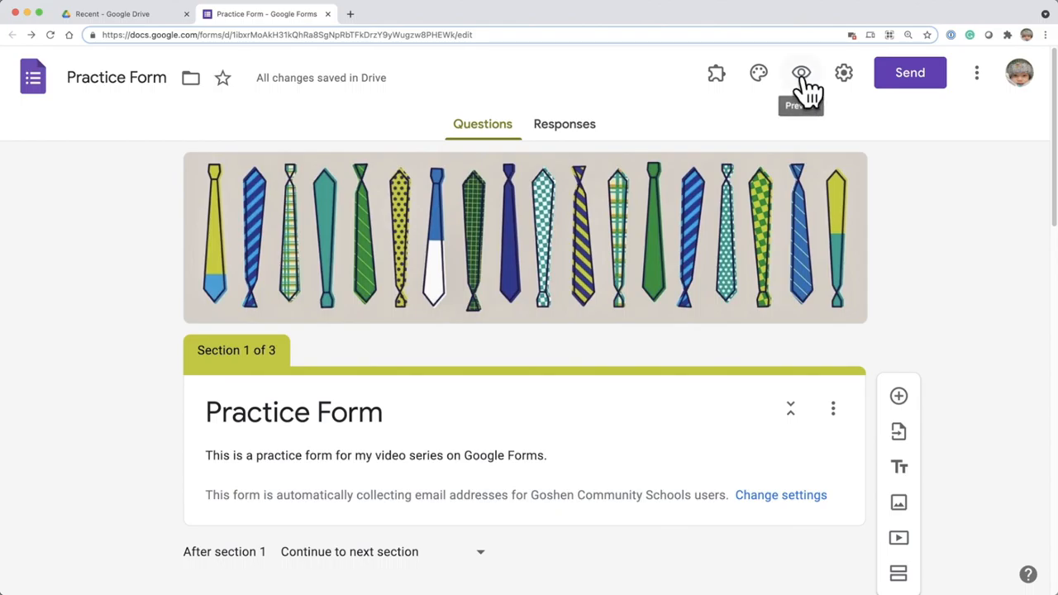
{"action": "left_click", "coordinate": [799, 73]}
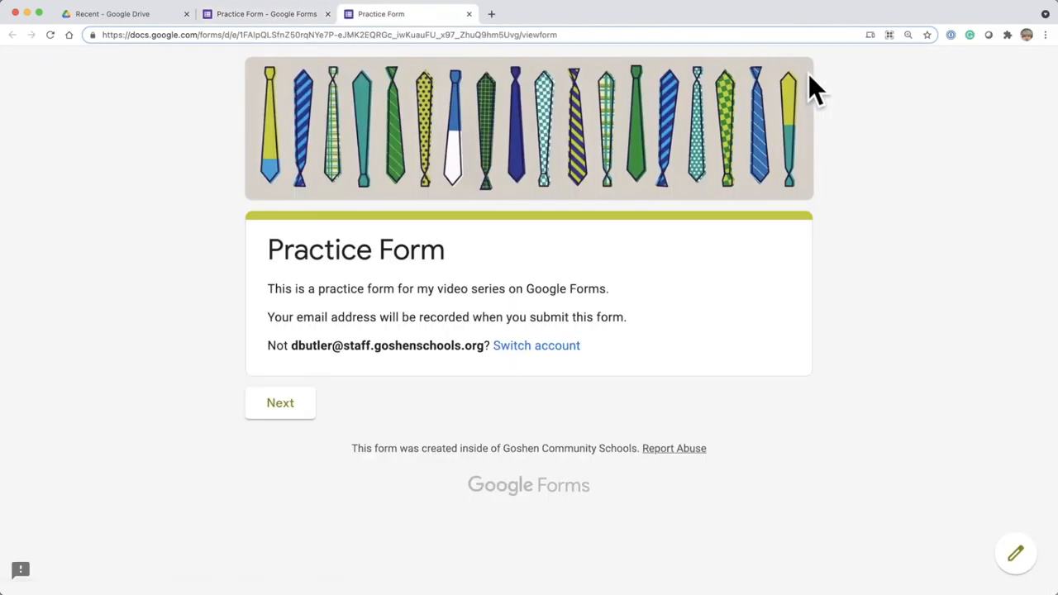
{"action": "mouse_move", "coordinate": [376, 41]}
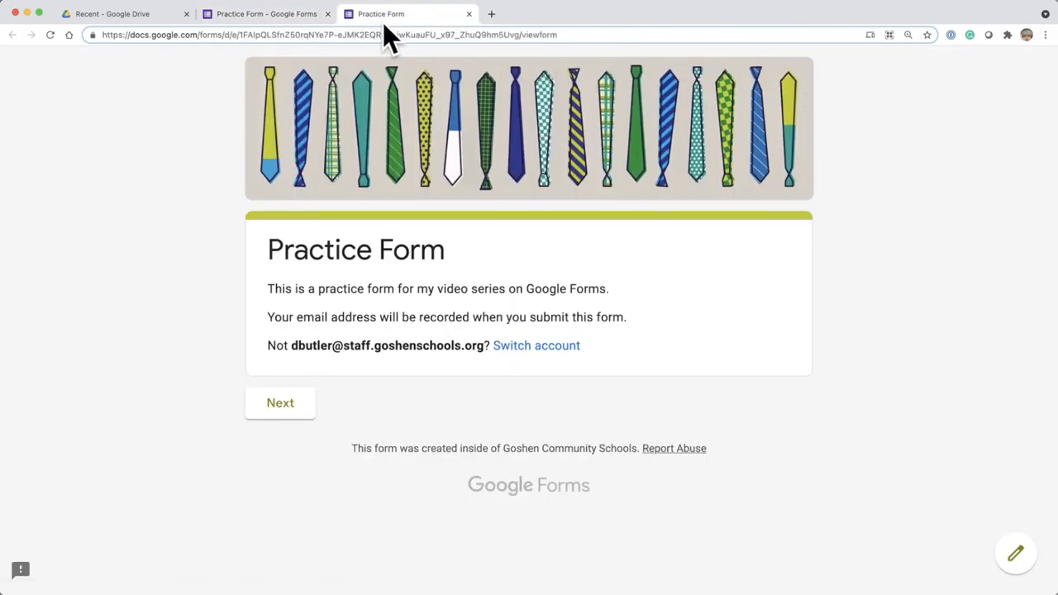
{"action": "mouse_move", "coordinate": [434, 295]}
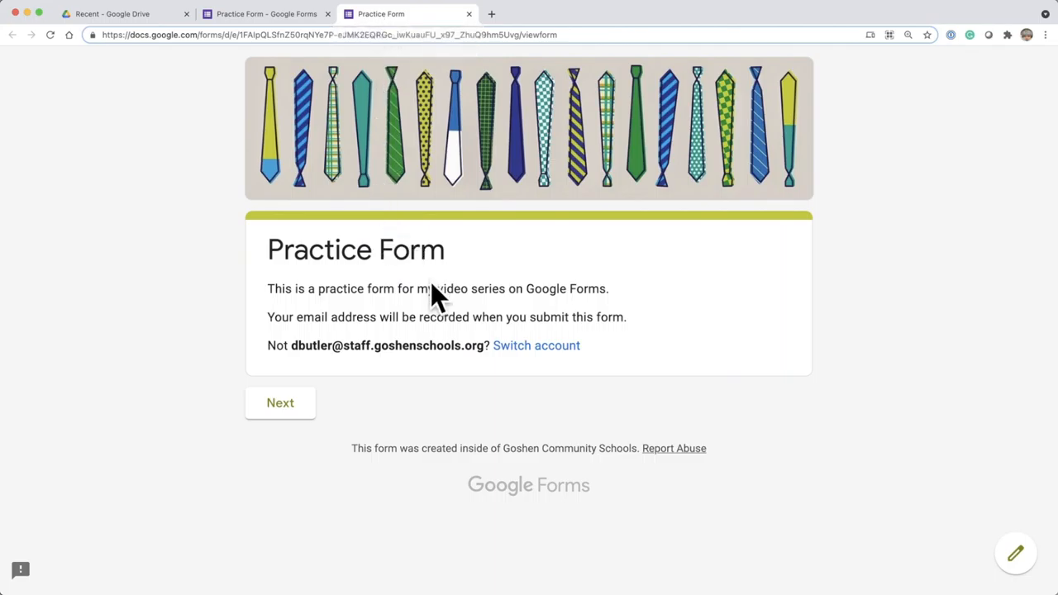
{"action": "mouse_move", "coordinate": [429, 292]}
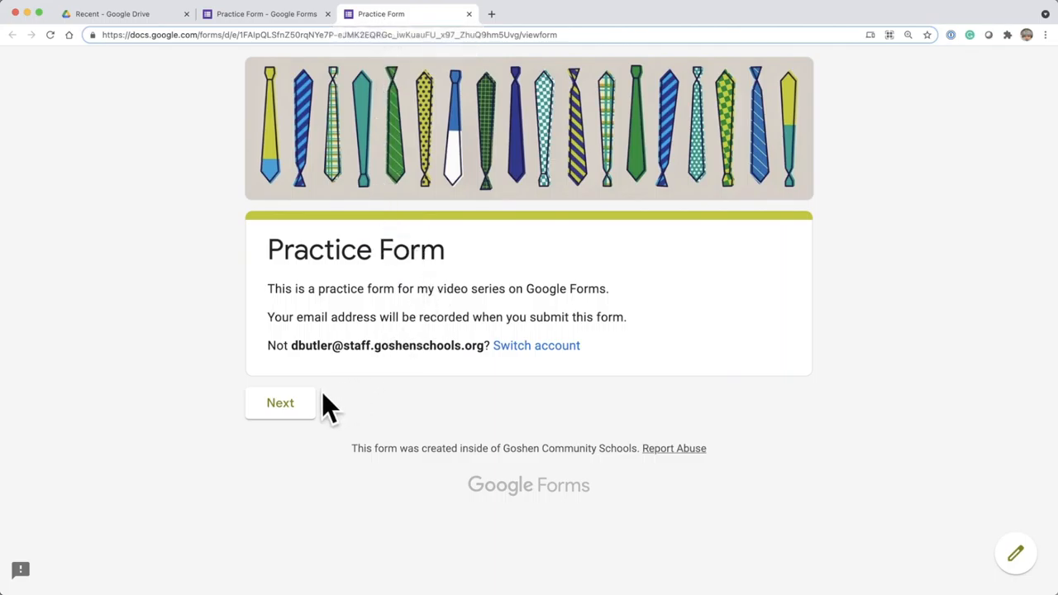
{"action": "mouse_move", "coordinate": [300, 419]}
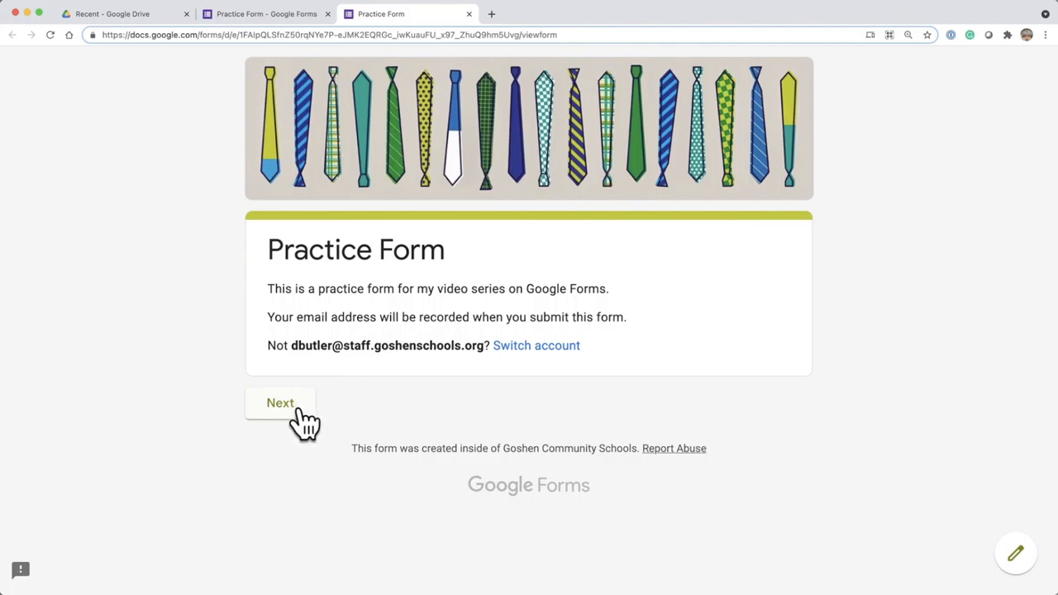
Step: Advance through Hand washing to the Pip the Doggy page and scroll to Submit
{"action": "left_click", "coordinate": [280, 403]}
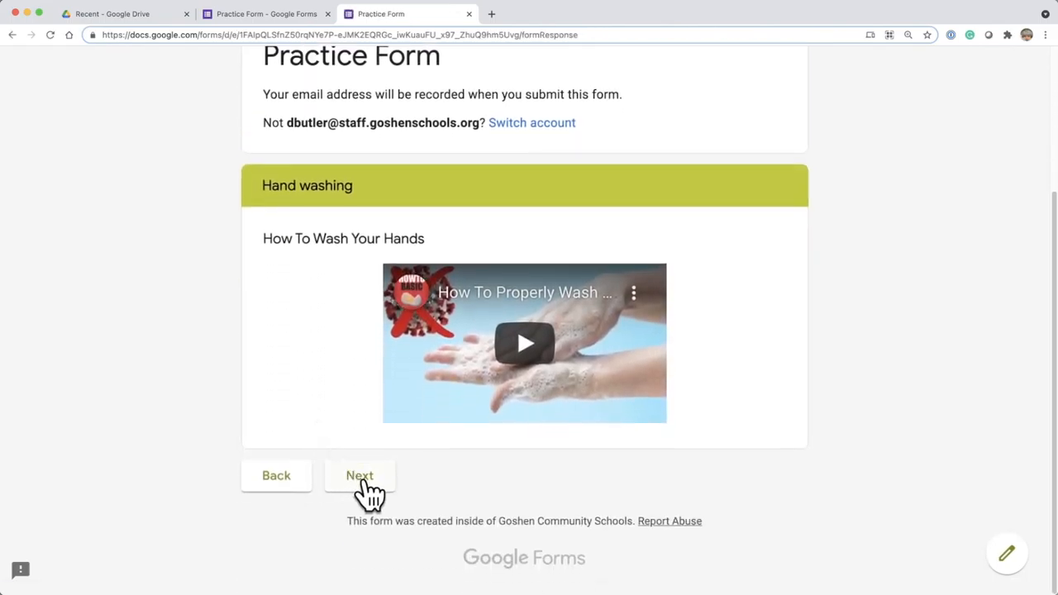
{"action": "left_click", "coordinate": [359, 475]}
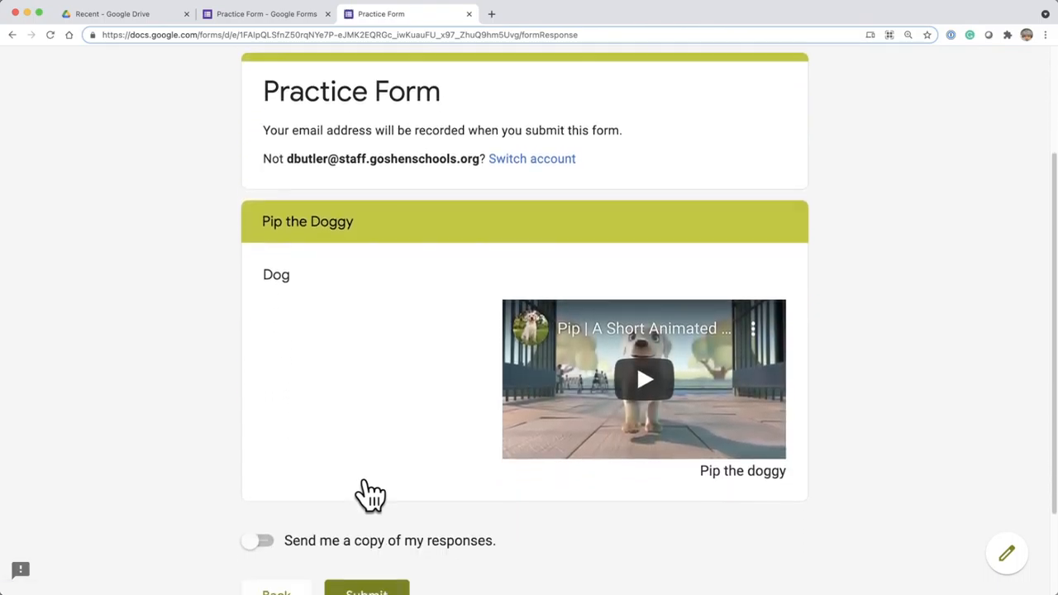
{"action": "scroll", "scroll_direction": "down", "scroll_amount": 3}
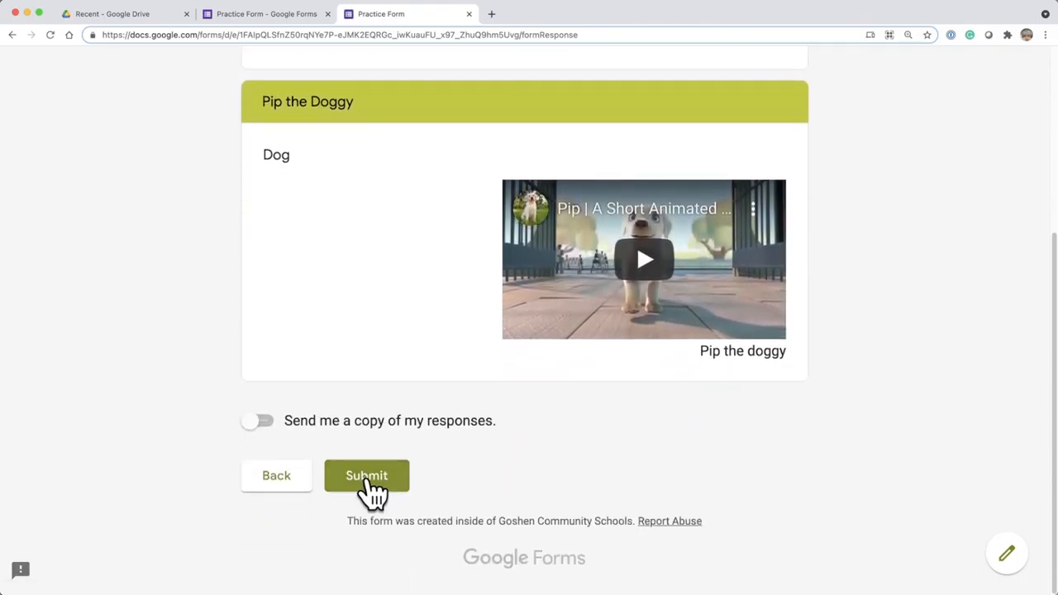
{"action": "mouse_move", "coordinate": [419, 395]}
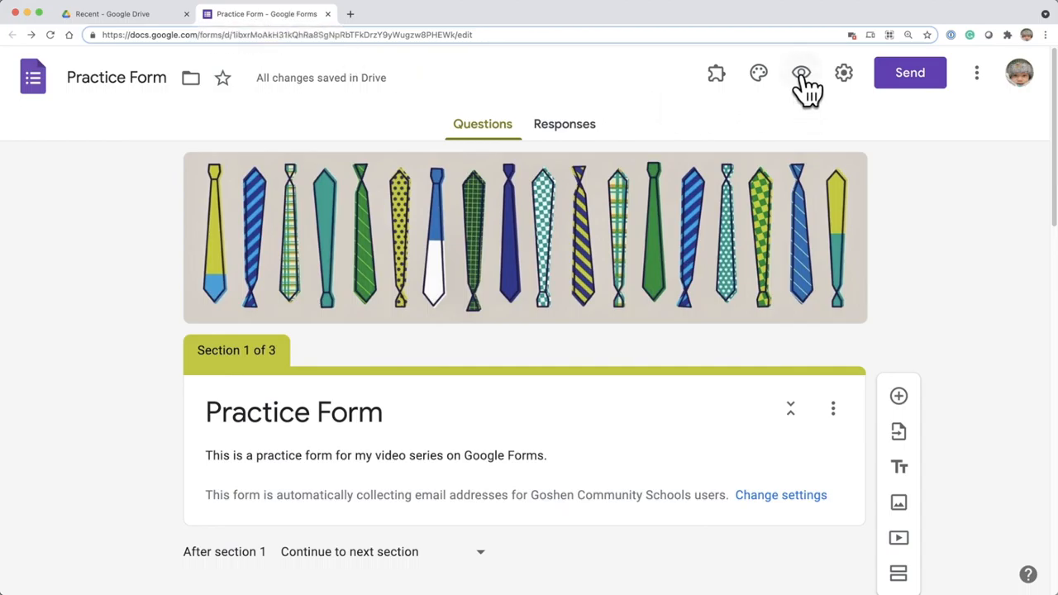
Step: Reopen the Practice Form preview from the editor's eye icon, starting at page one
{"action": "left_click", "coordinate": [799, 72]}
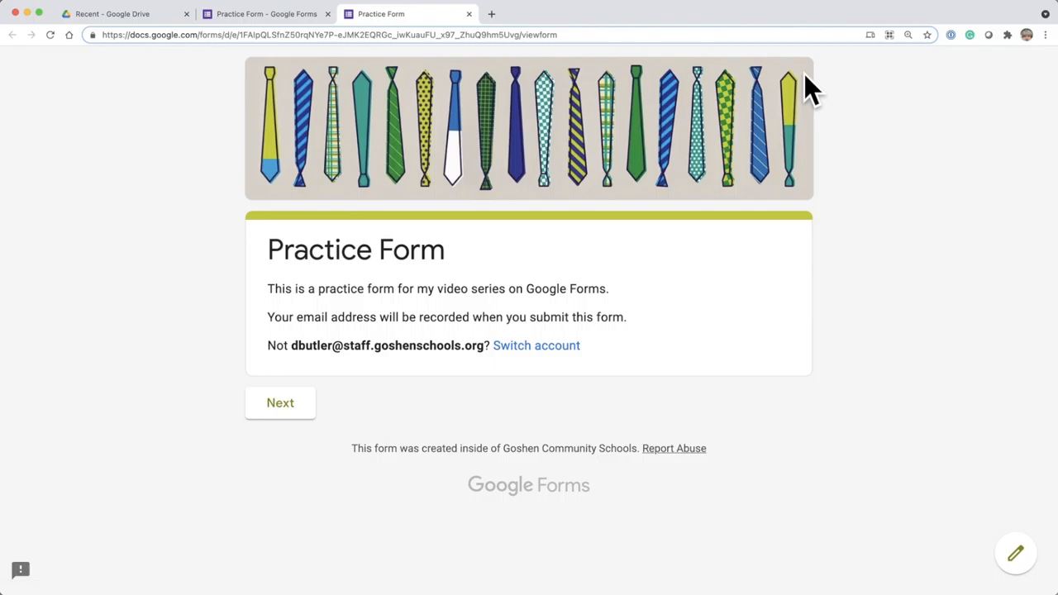